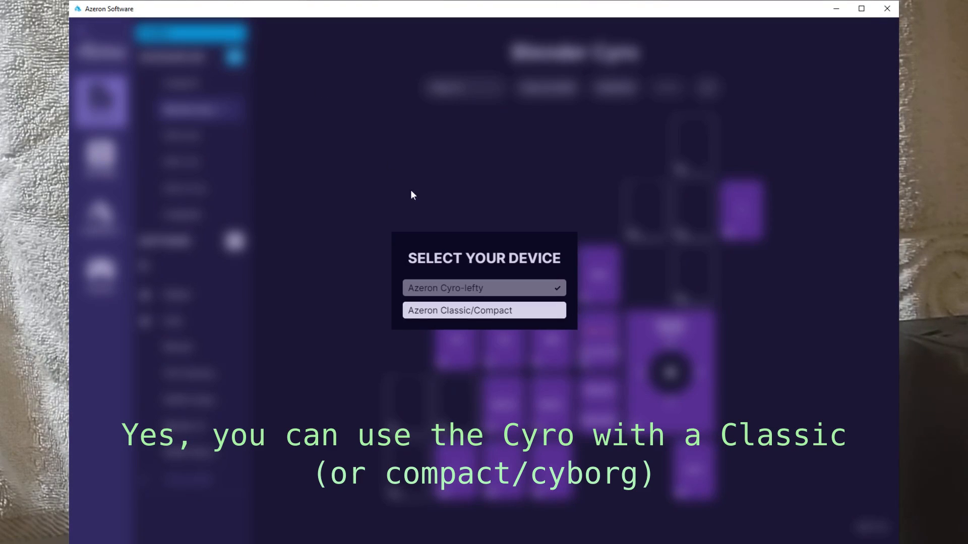
Select the Azeron Classic/Compact device so the software begins connecting to it.
click(483, 310)
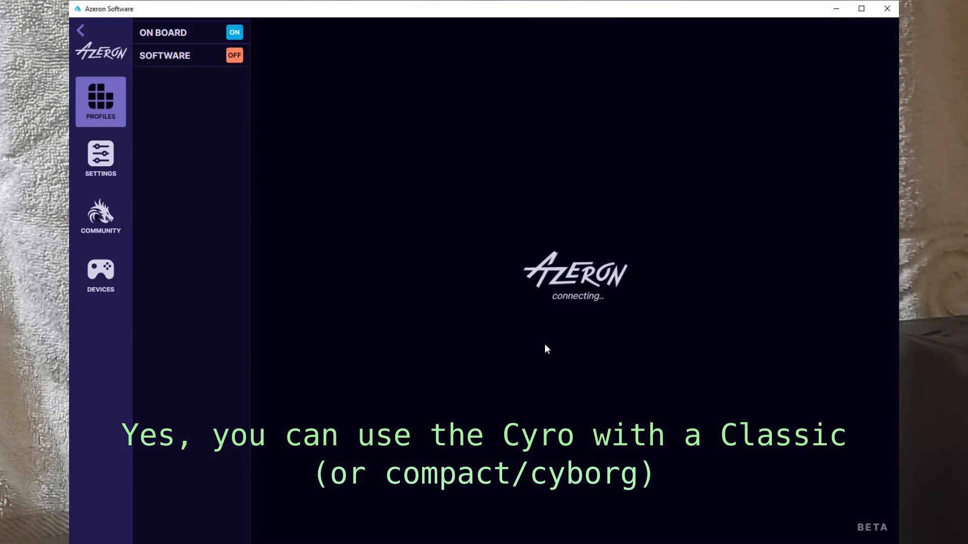